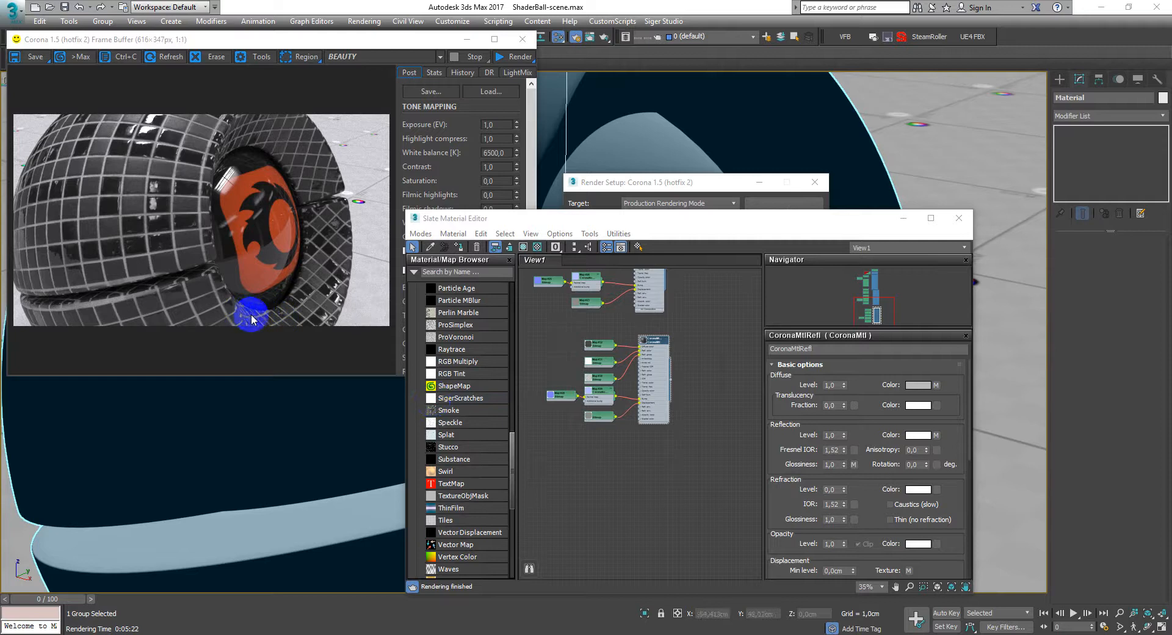
mouse_move(318, 263)
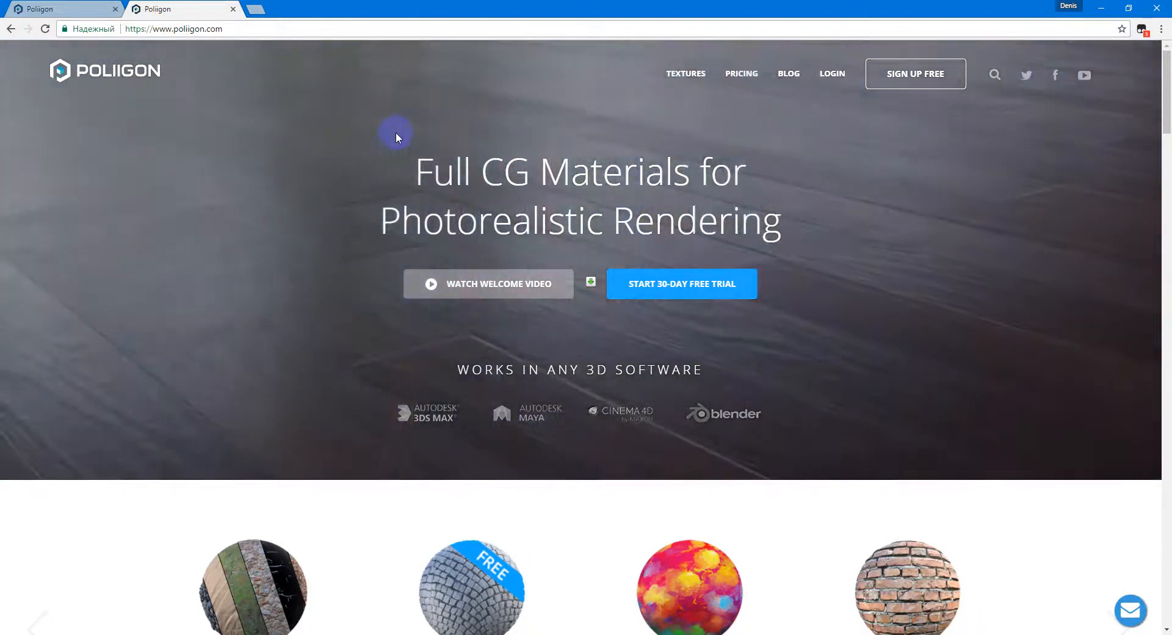
Scroll the Poliigon home page and open the Free Textures collection
scroll(down, 3)
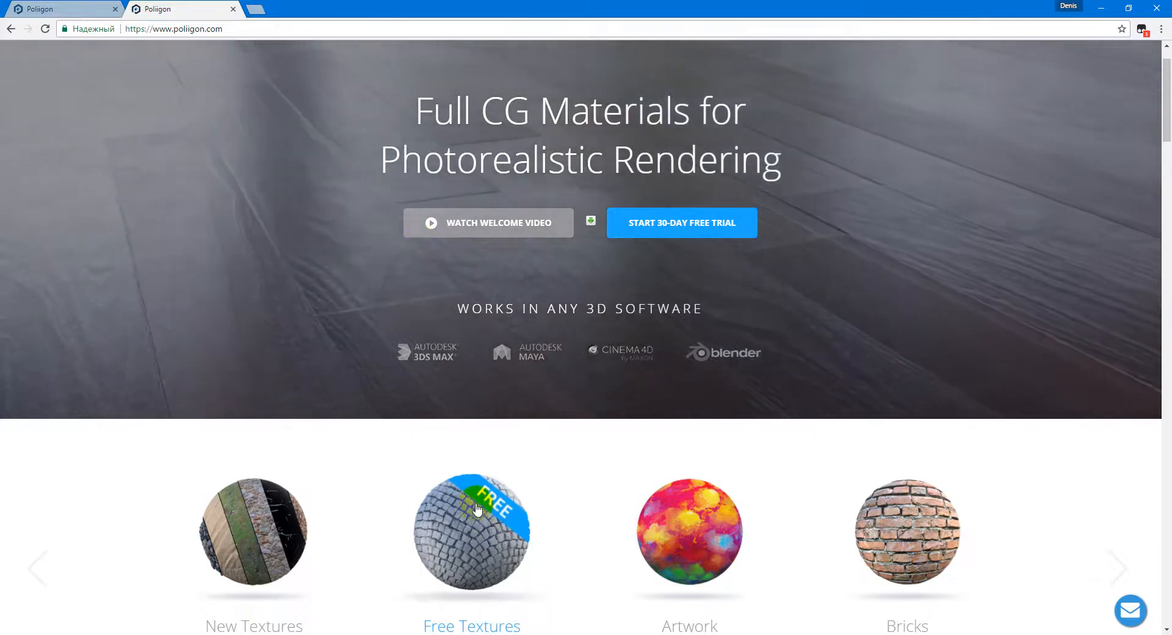
click(470, 532)
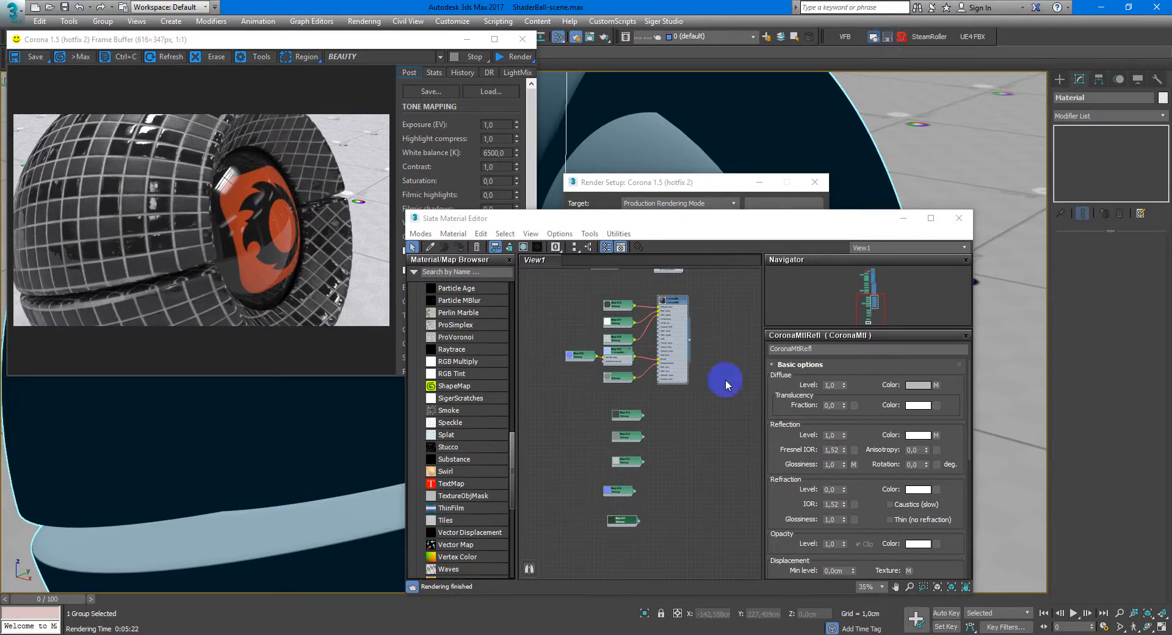
Place a CoronaMtl node beside the loose tile bitmap nodes in the Slate graph
right_click(724, 381)
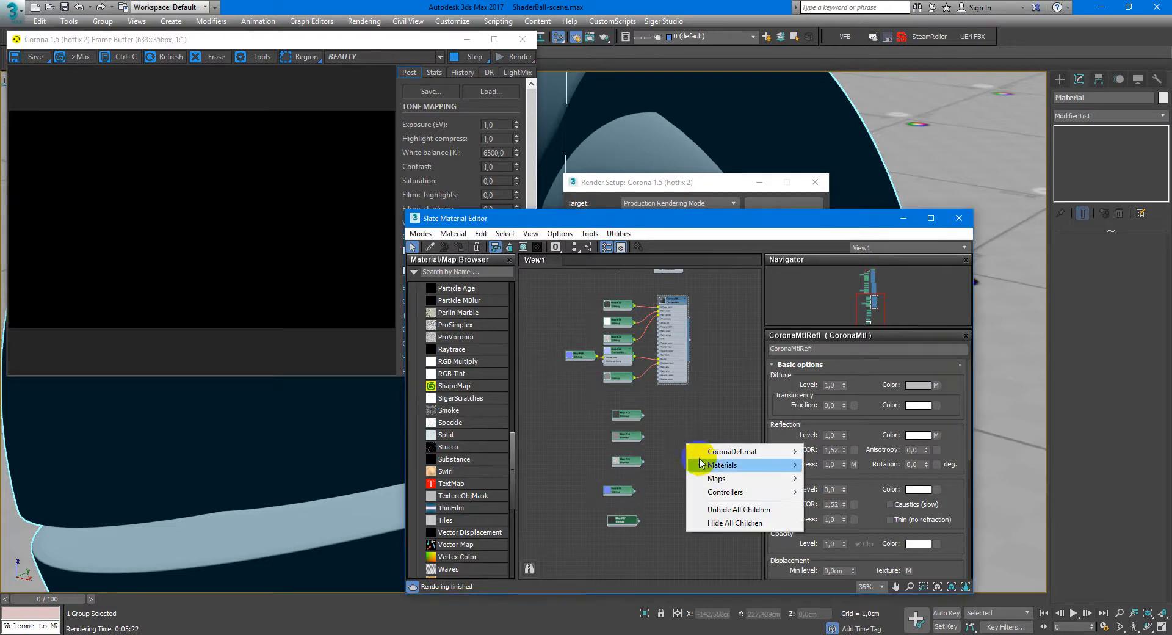
mouse_move(723, 464)
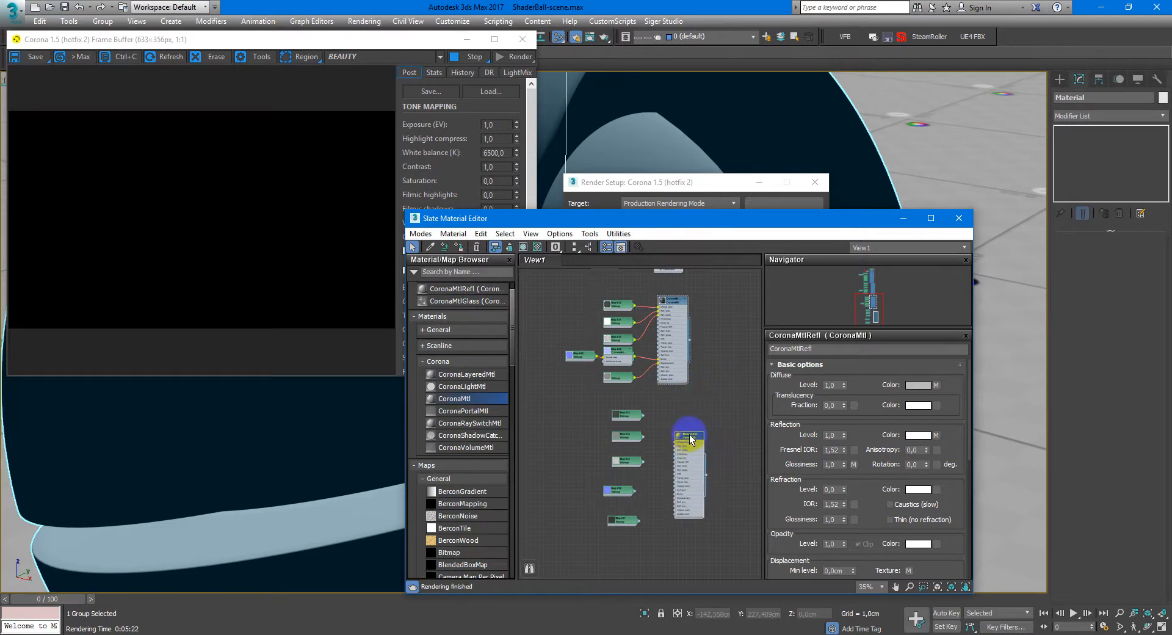
click(688, 438)
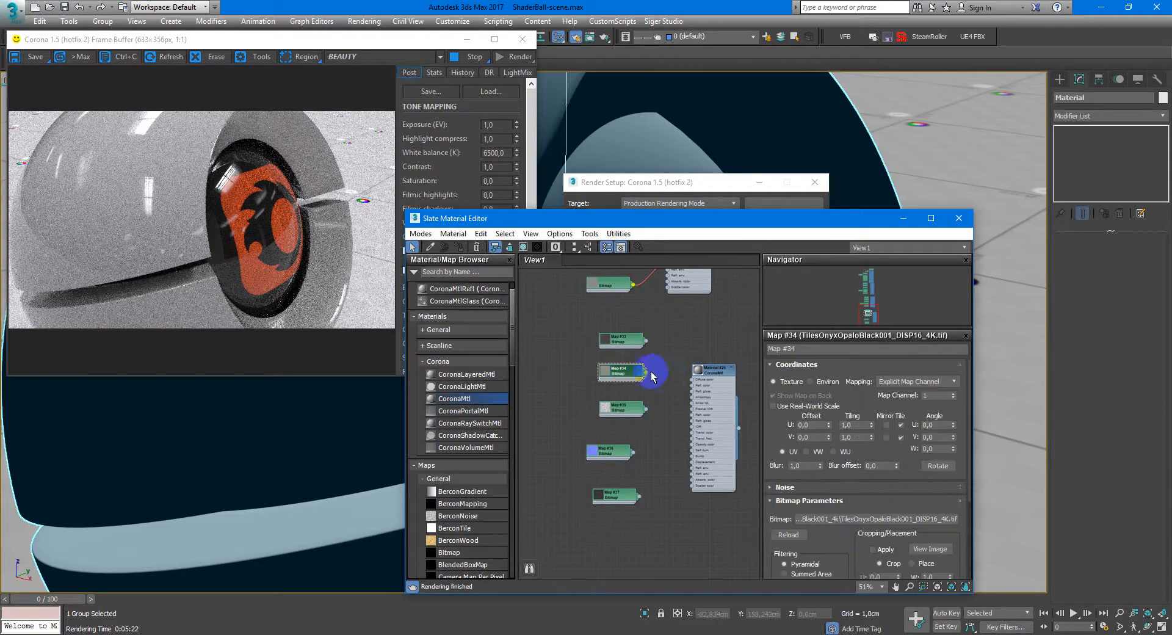
Wire the Map #34 displacement bitmap into the CoronaMtl Displacement slot
drag(650, 372, 688, 463)
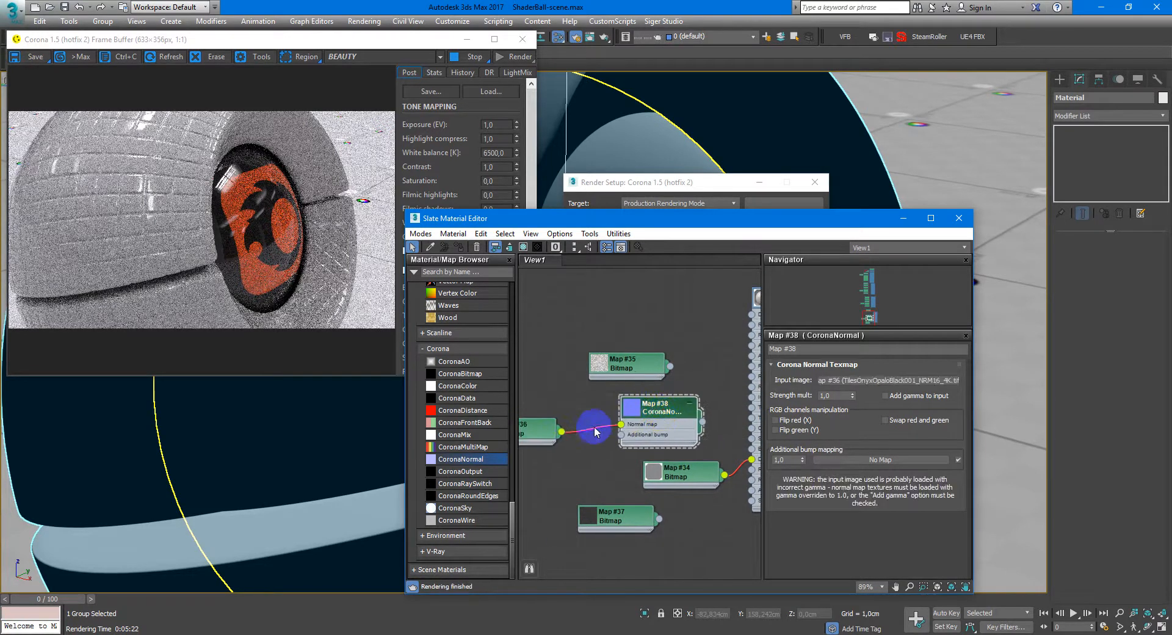
Feed the normal texture through CoronaNormal into Bump, with Add gamma and Flip green enabled
click(542, 430)
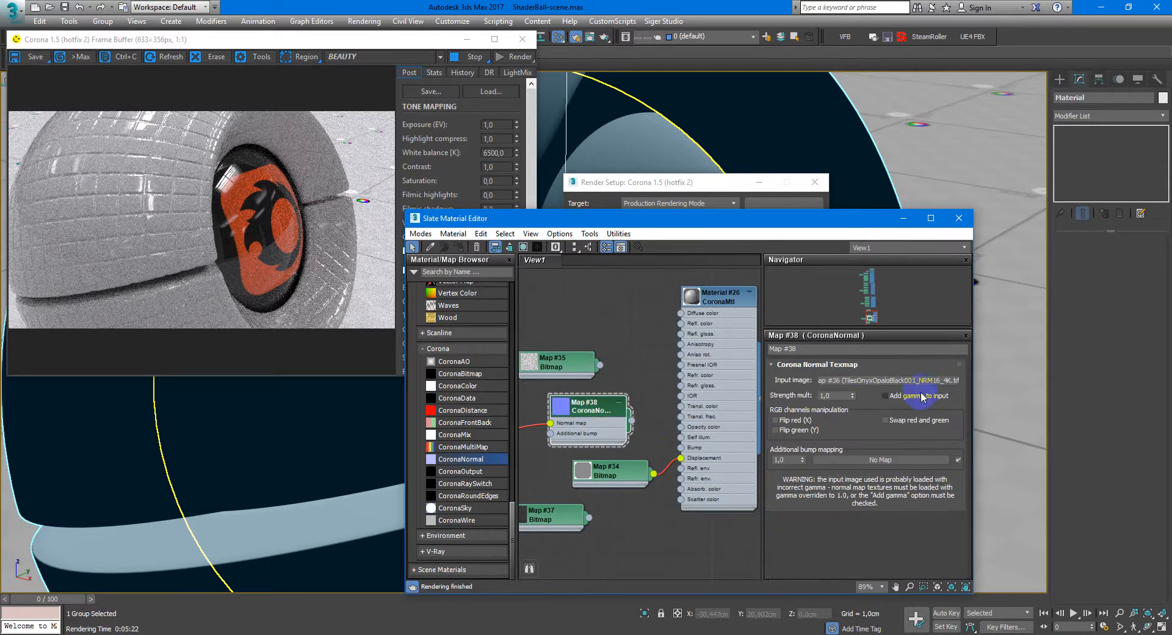
click(885, 396)
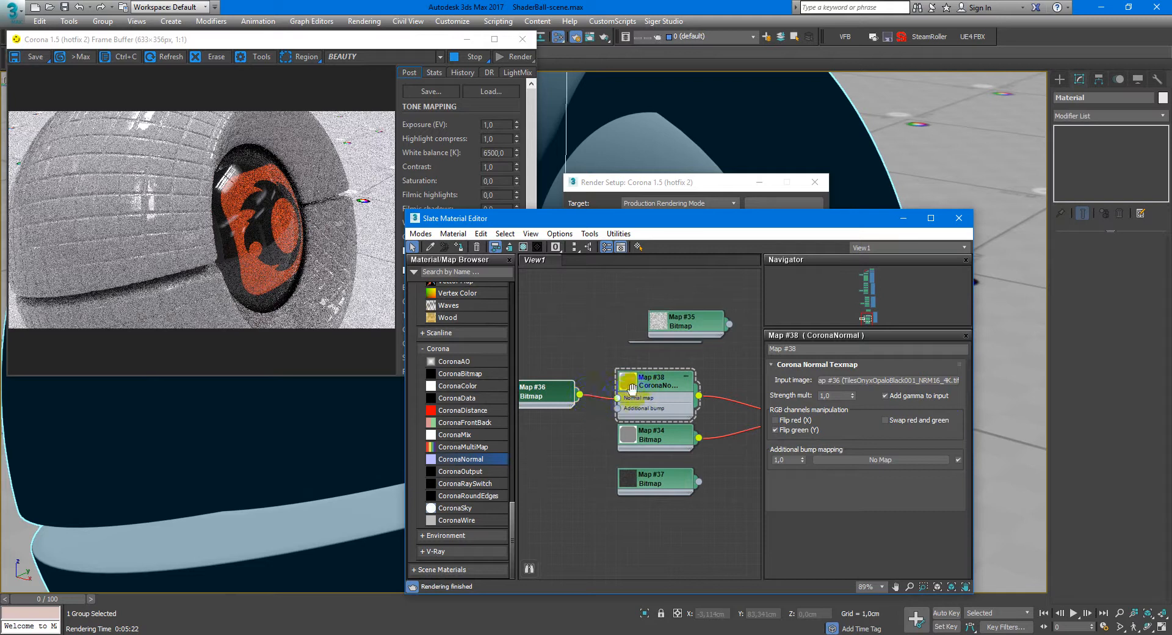
click(551, 393)
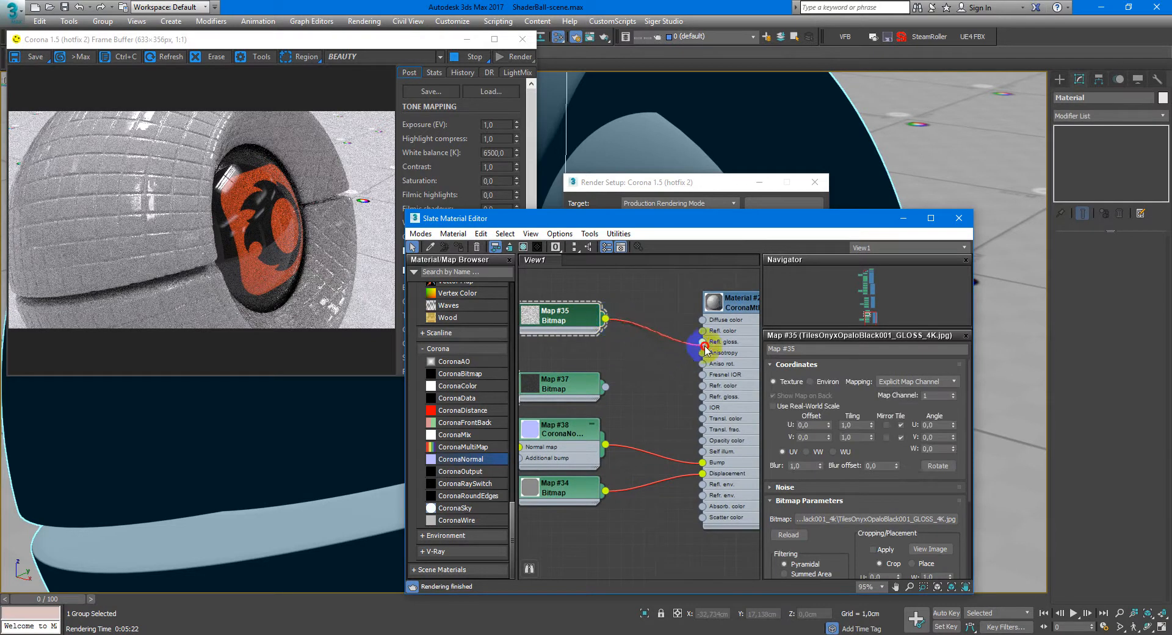
Link Map #35 to Refl. gloss, invert Map #37, and connect it to Refl. color
click(560, 385)
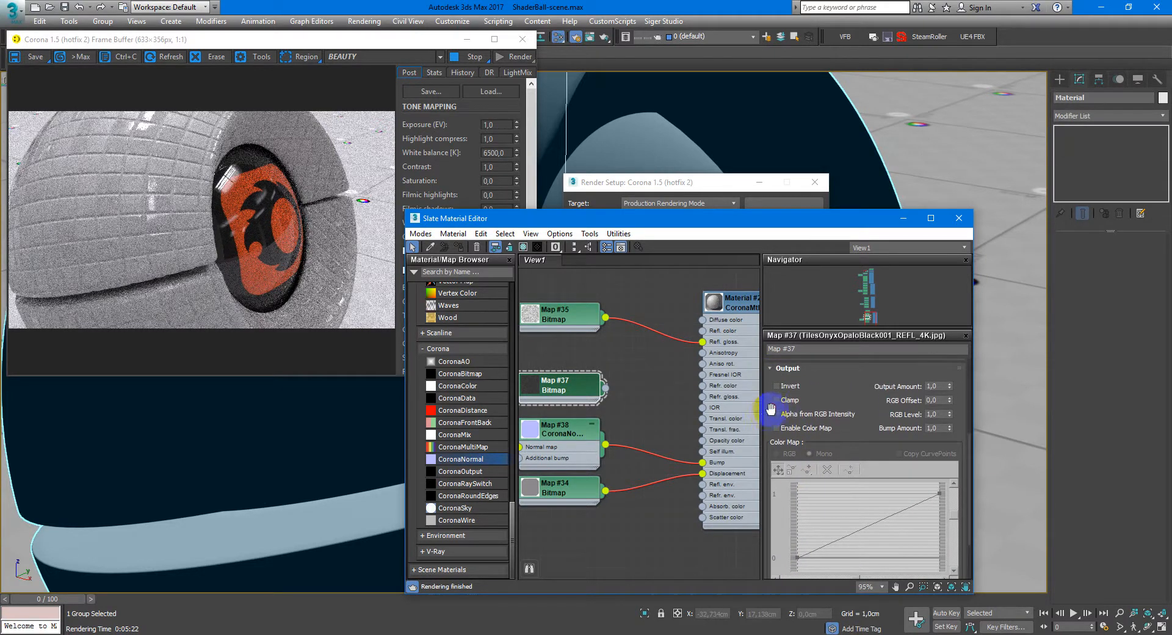
click(561, 385)
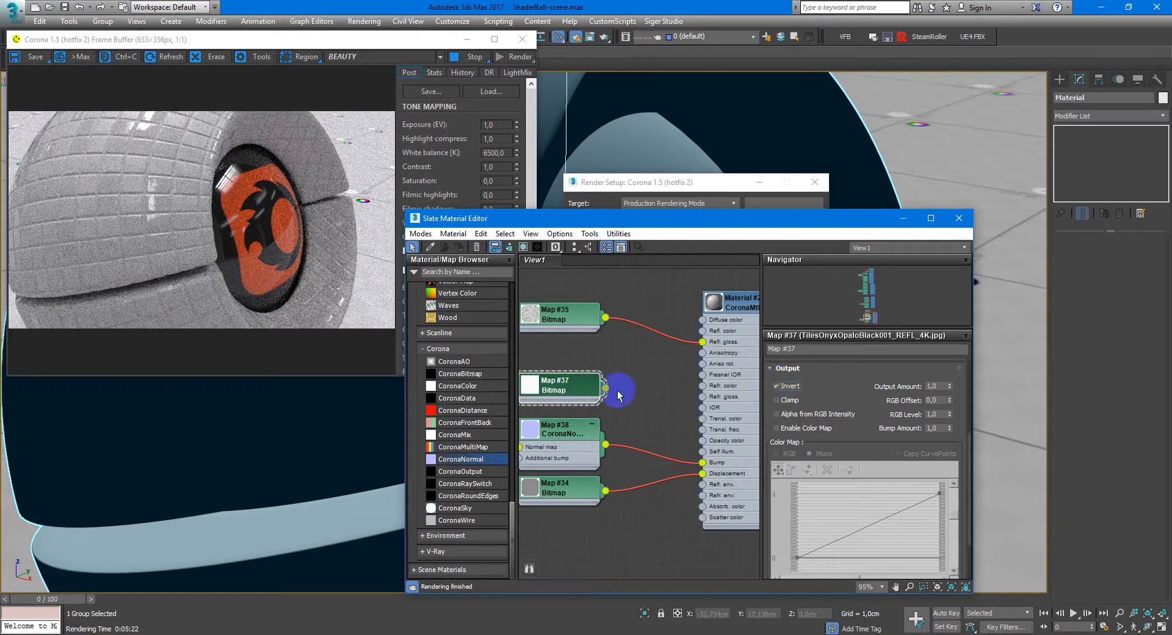
drag(620, 392, 701, 340)
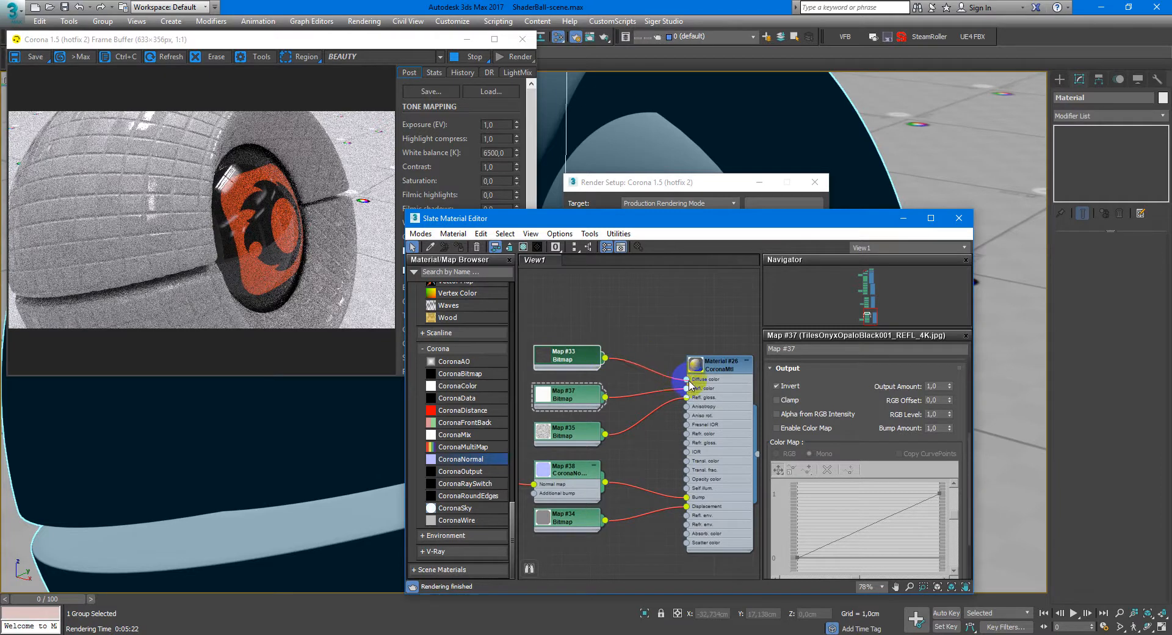
Connect the Map #33 colour bitmap to Diffuse color and check the glossy black tile render
click(566, 356)
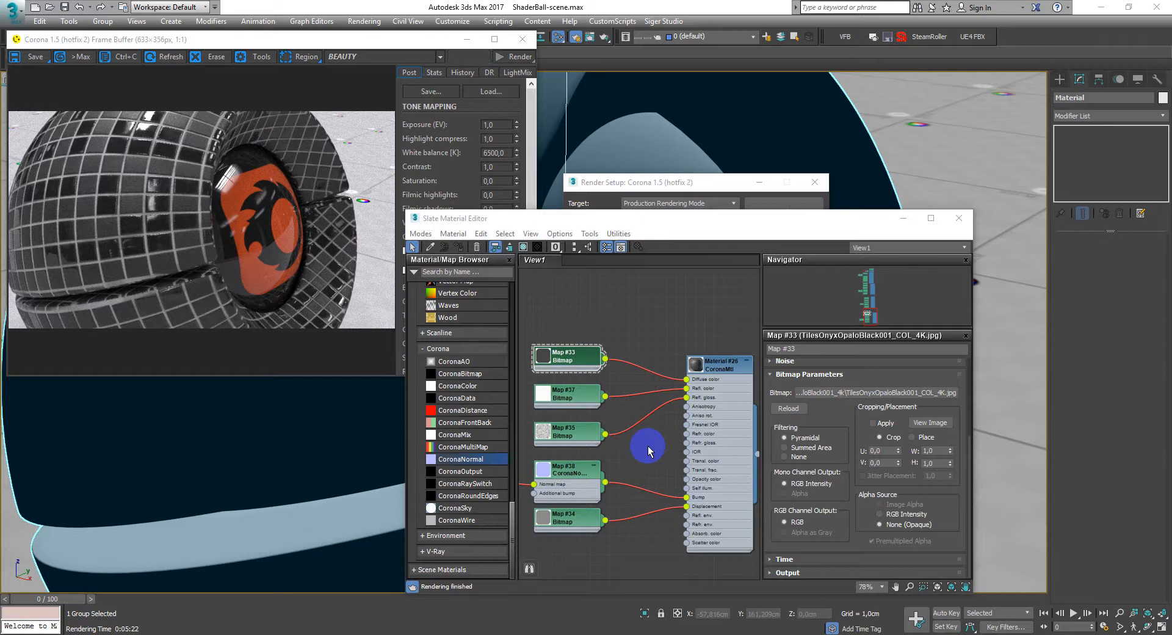
click(520, 56)
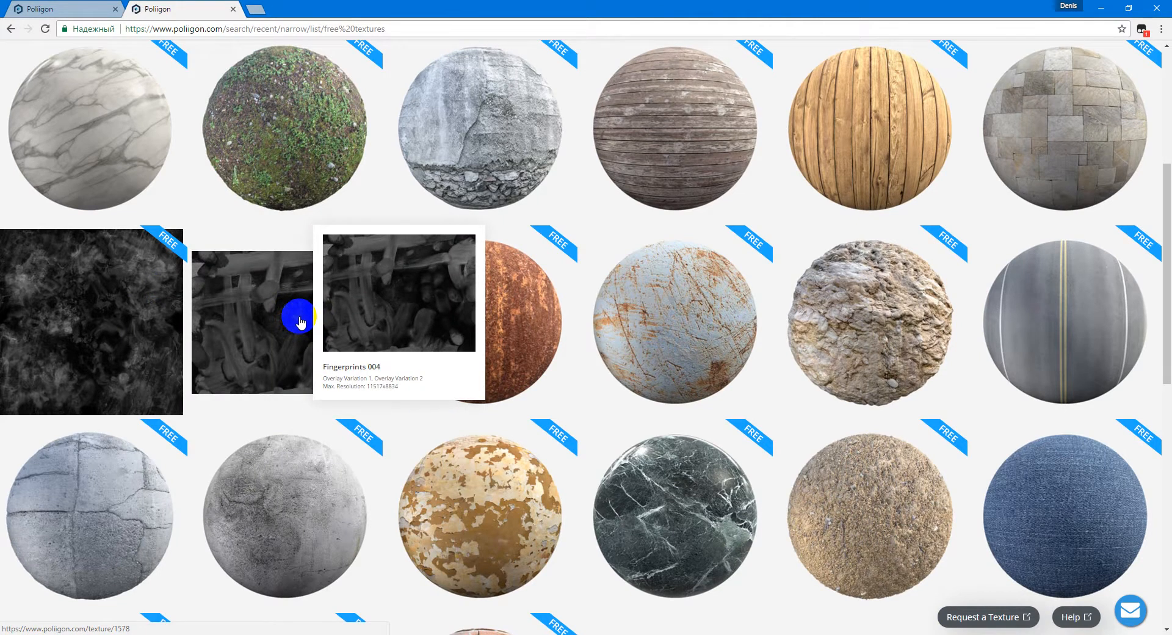
mouse_move(453, 458)
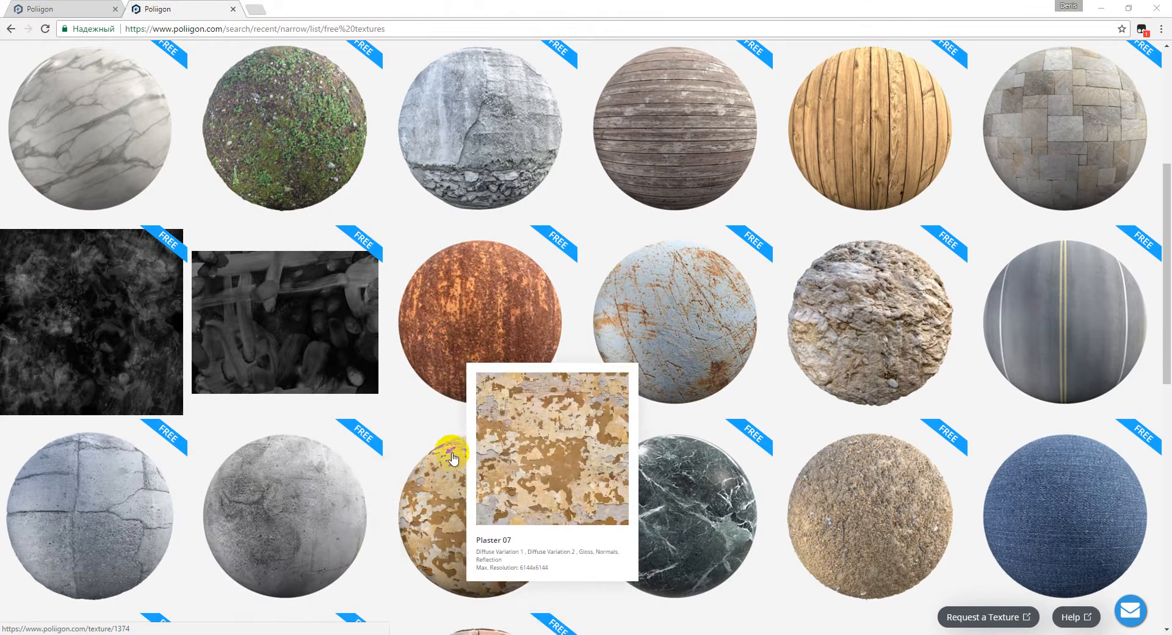
mouse_move(410, 431)
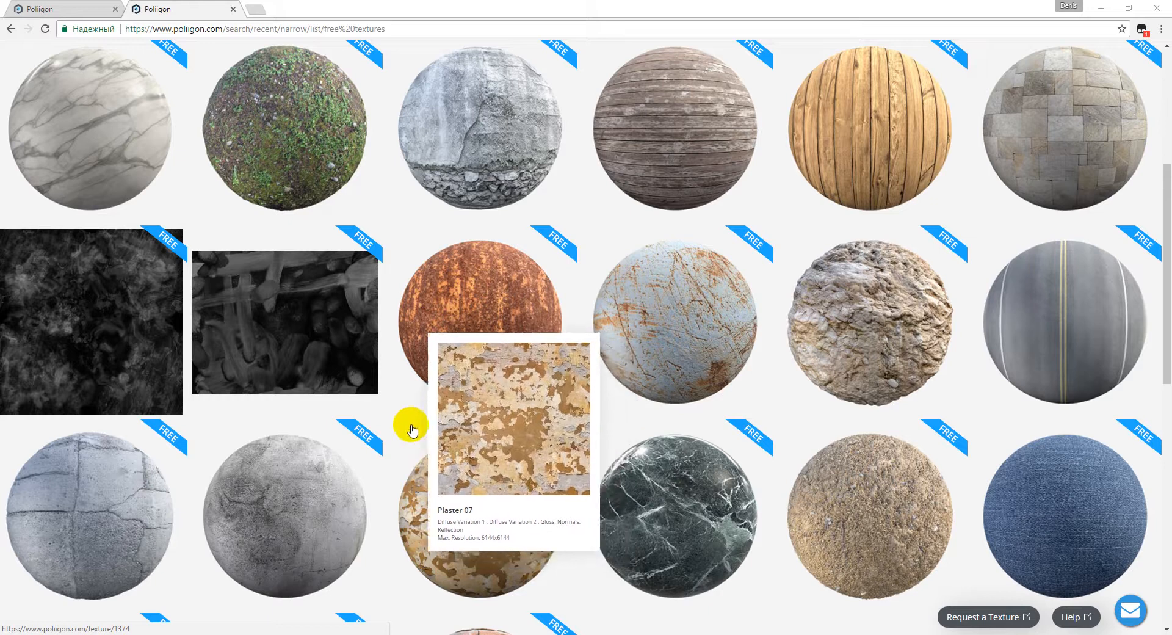
mouse_move(387, 439)
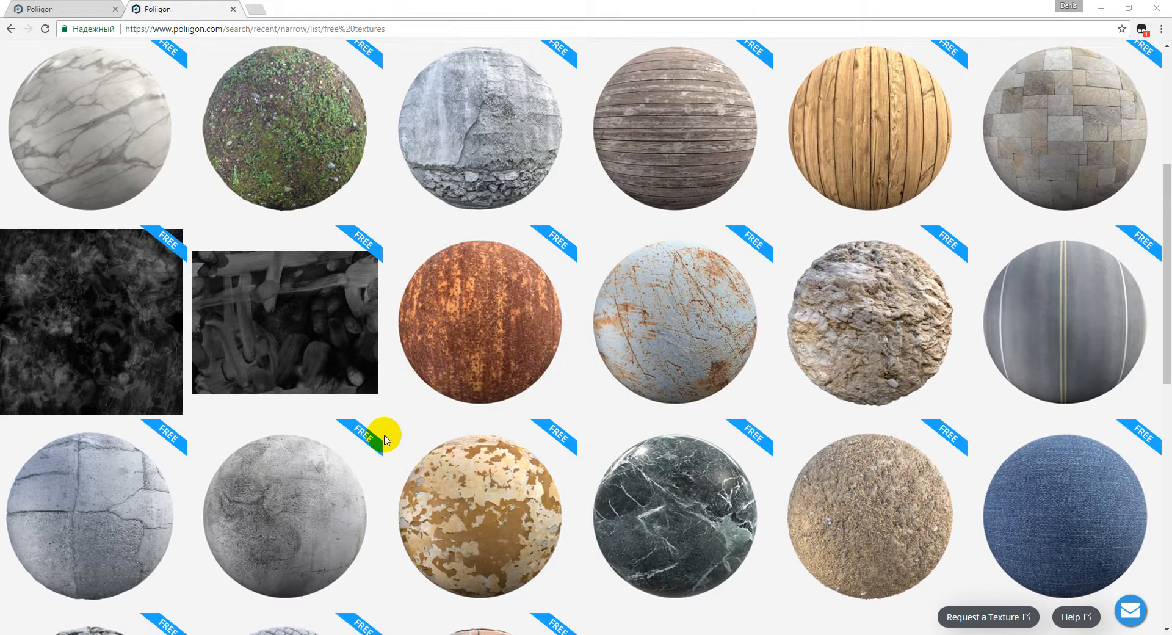